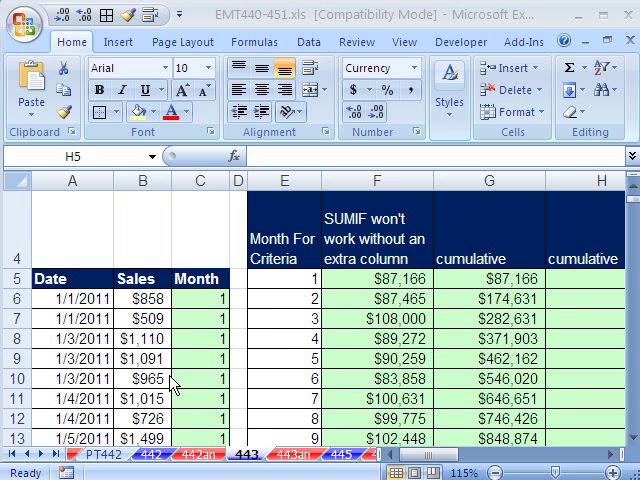
Review the SUMIF formula in F5 and the date values in column A without editing.
click(376, 285)
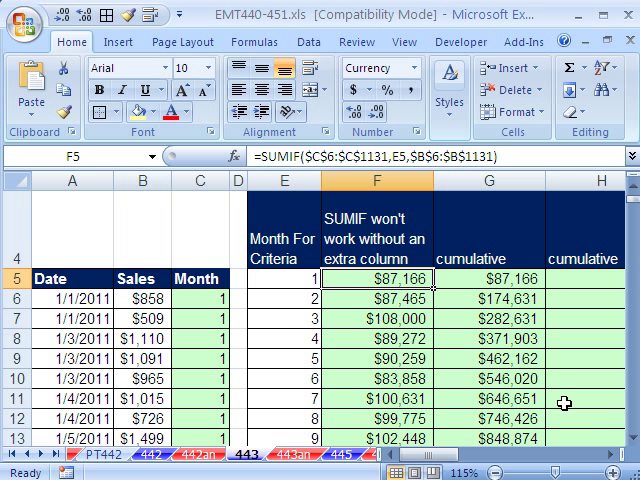
mouse_move(255, 28)
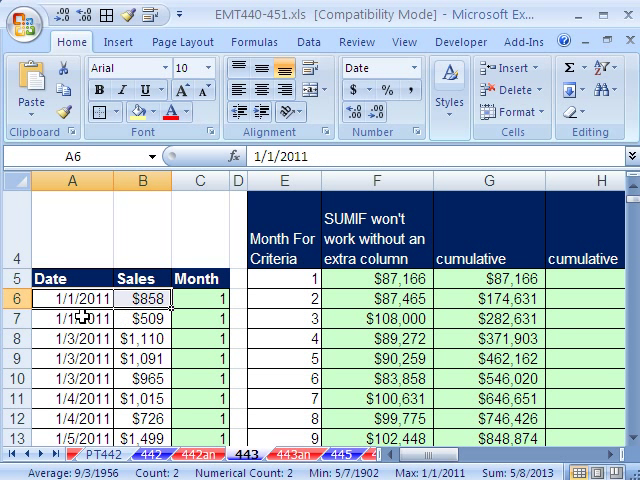
click(71, 325)
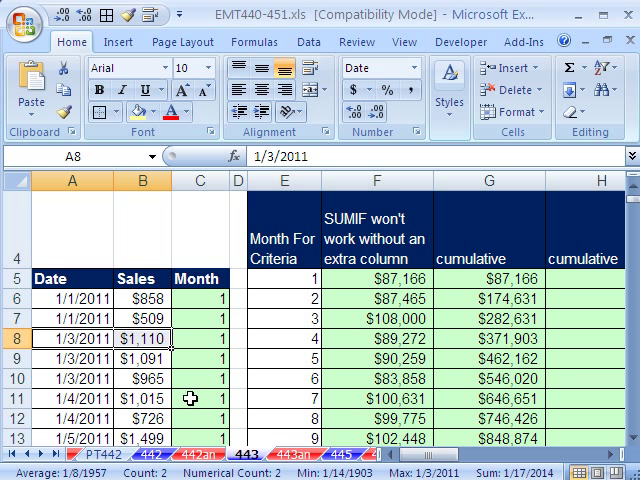
click(378, 278)
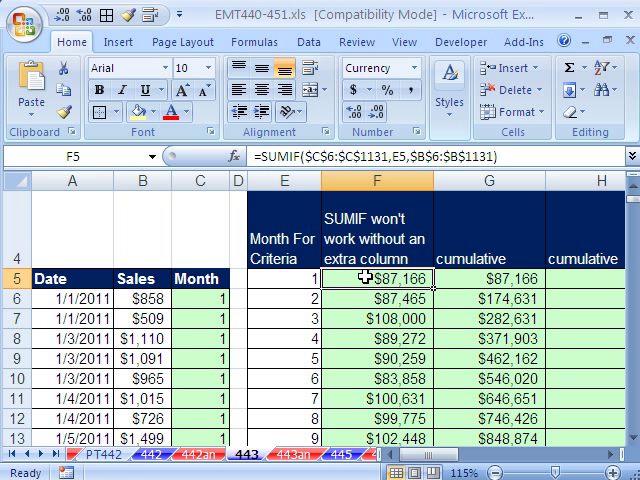
double_click(375, 292)
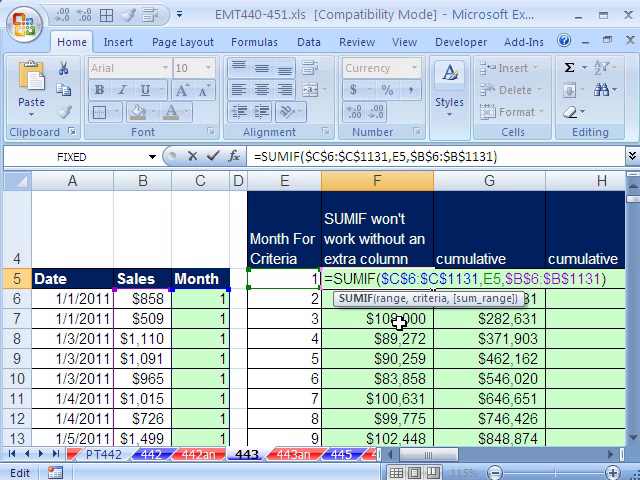
key(Return)
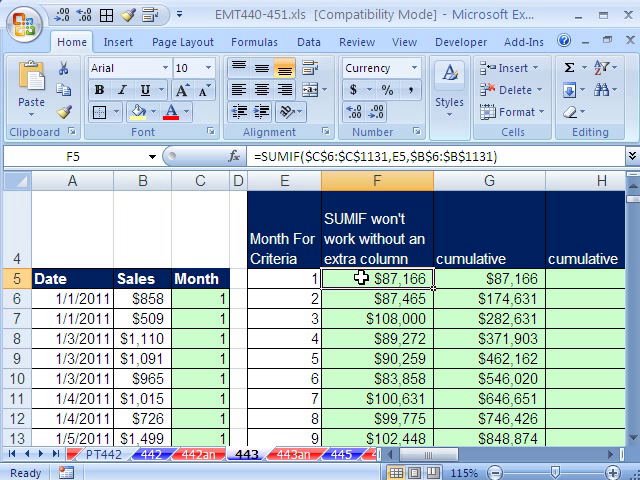
double_click(375, 289)
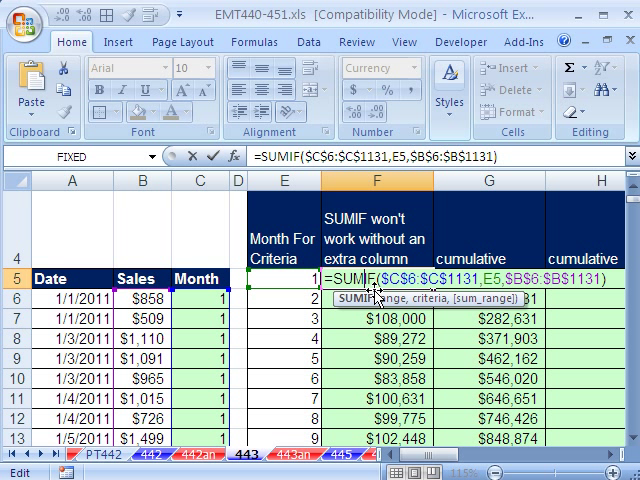
mouse_move(288, 265)
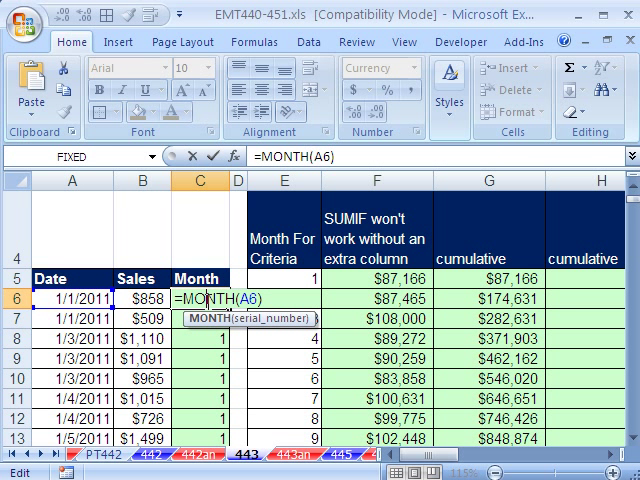
key(Return)
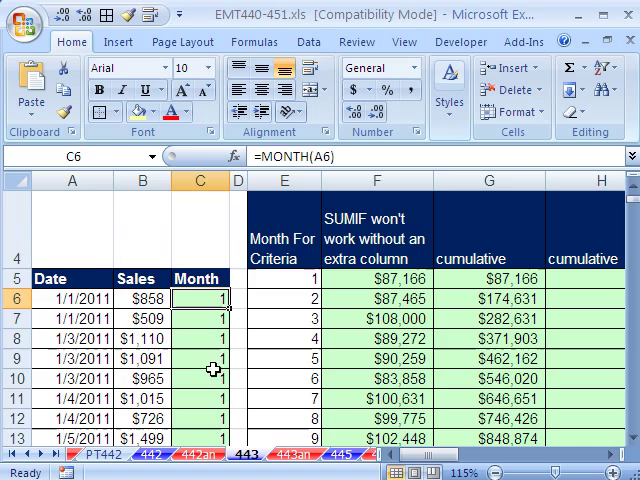
Check the column E month criteria, leaving the F5 and G16 formulas unchanged.
scroll(down, 3)
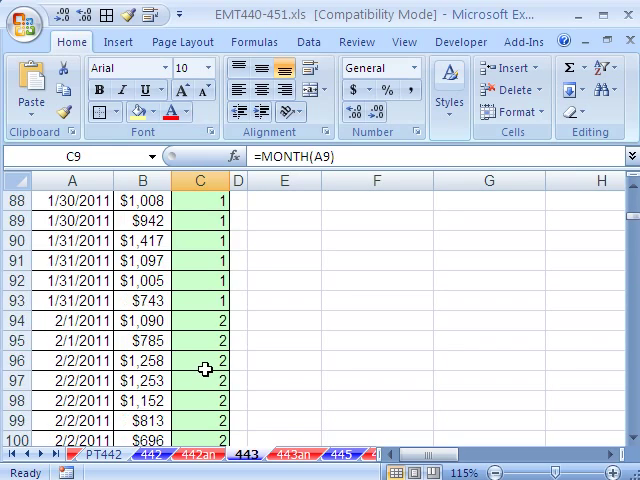
scroll(up, 3)
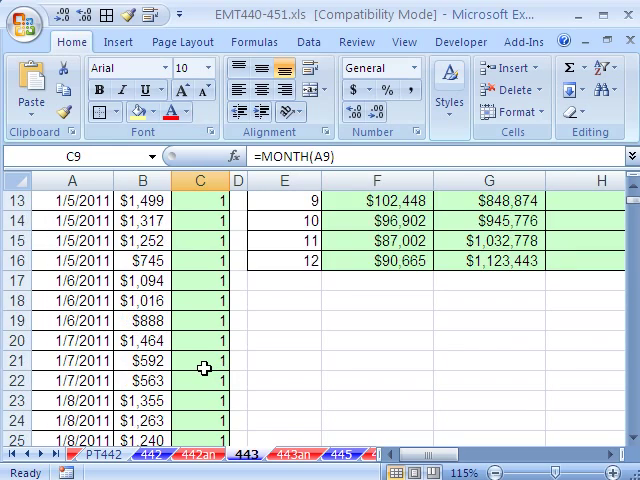
scroll(up, 3)
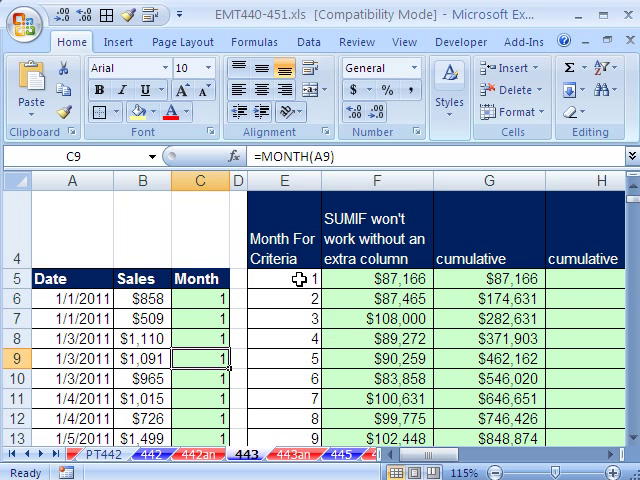
click(283, 295)
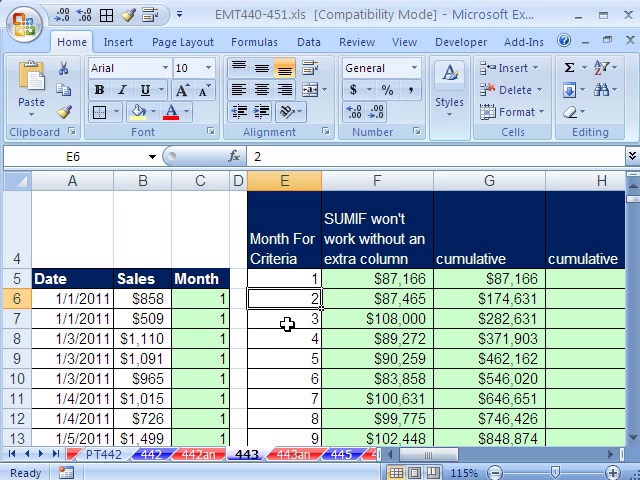
click(290, 328)
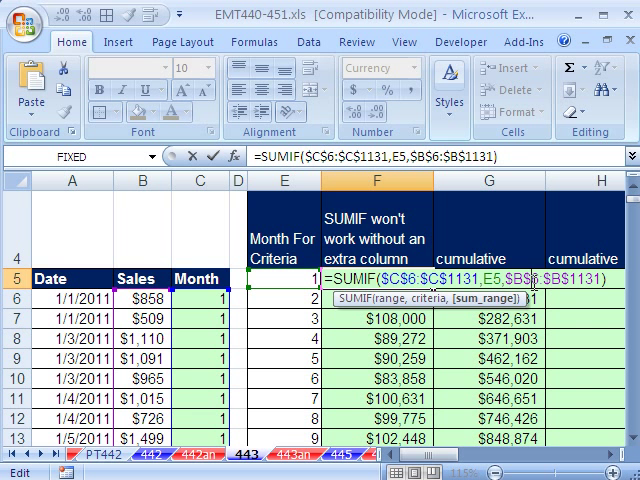
key(Return)
text(=SUM(F$5:F16))
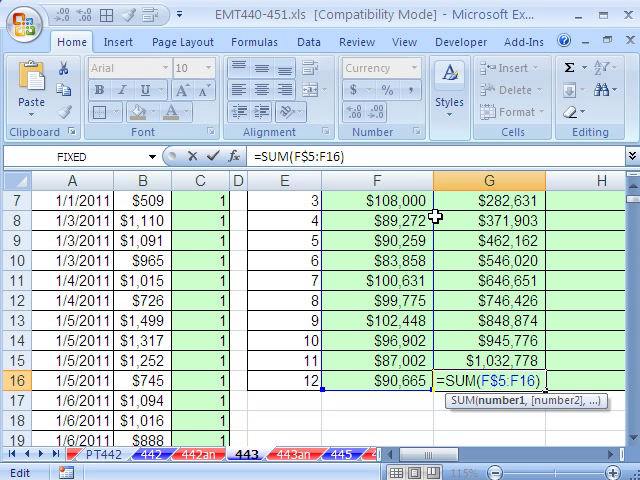
mouse_move(485, 415)
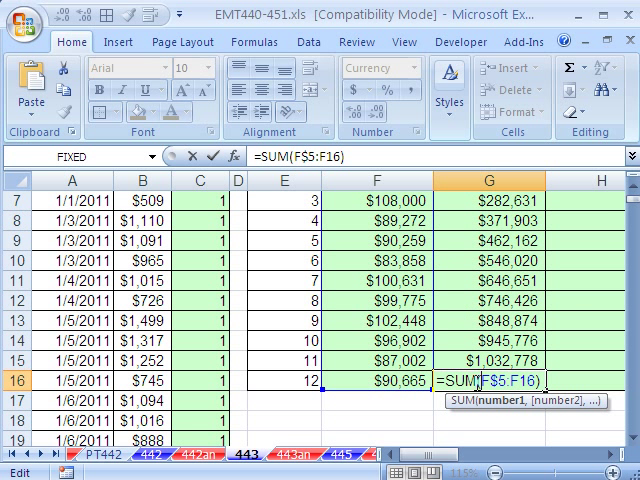
key(Return)
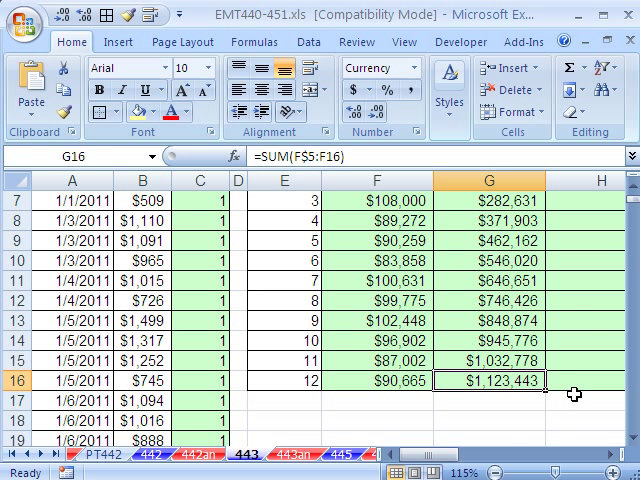
scroll(up, 3)
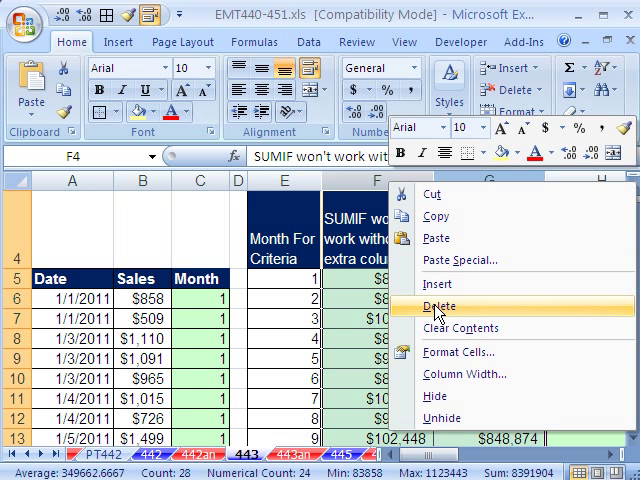
Hide the old SUMIF columns F and G and start =SUMIF( in H5.
click(437, 306)
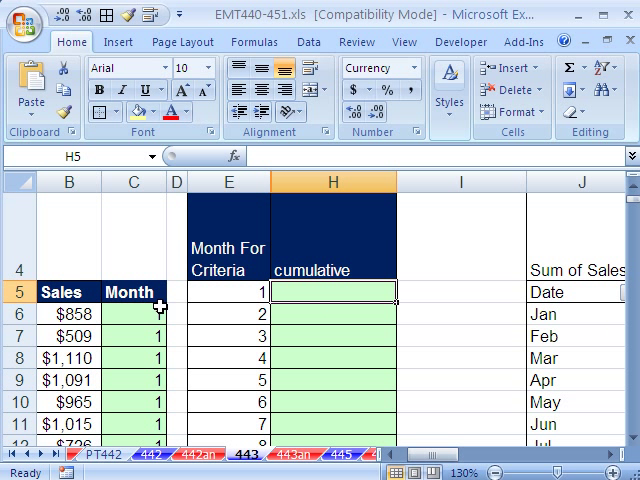
text(=)
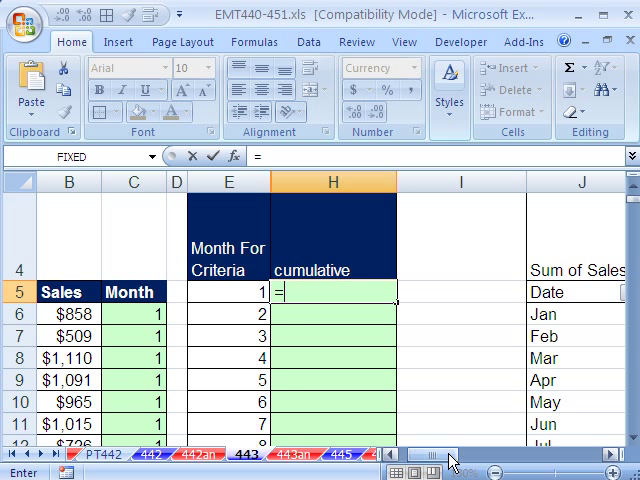
text(SUMIF()
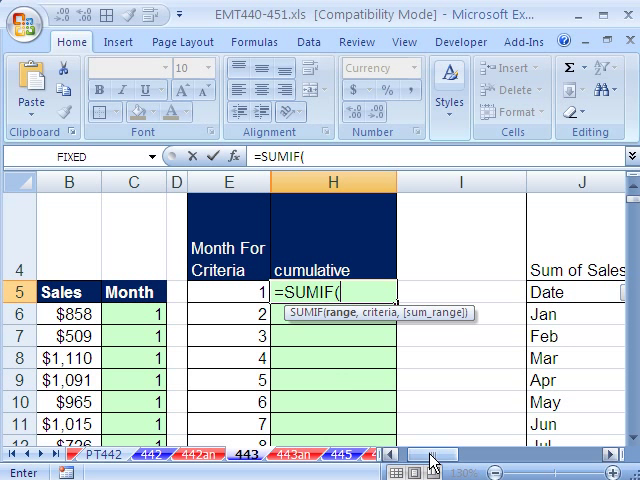
Enter =SUMIF($C$6:$C$1131,"<="&E5,$B$6:$B$1131) in H5 and fill it down to H16.
click(130, 314)
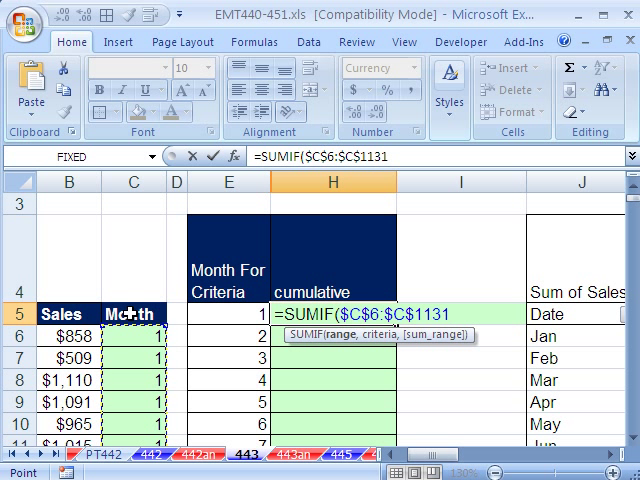
text(,)
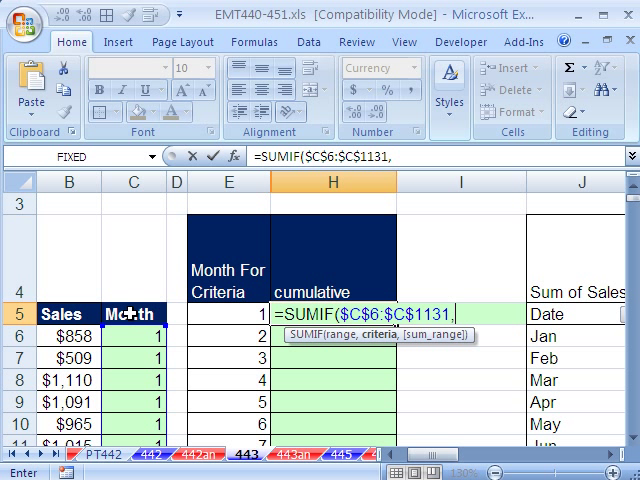
text(")
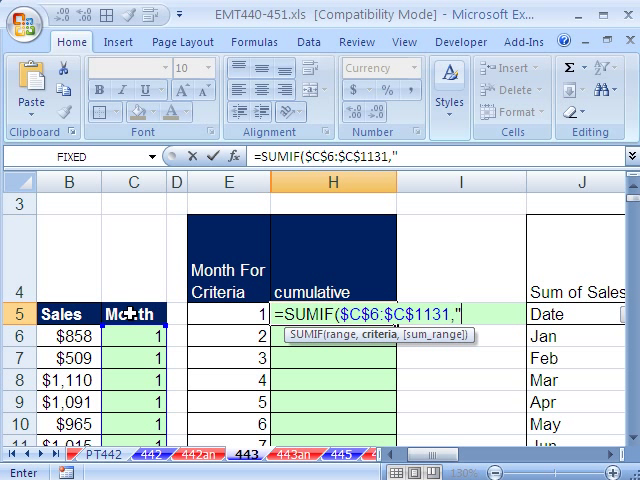
text(<=)
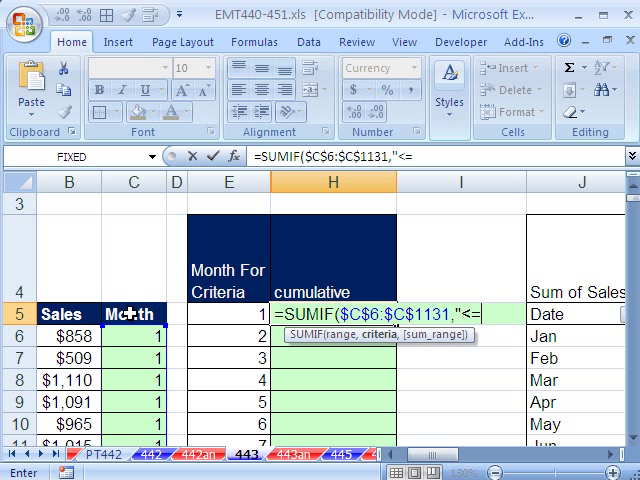
text(&)
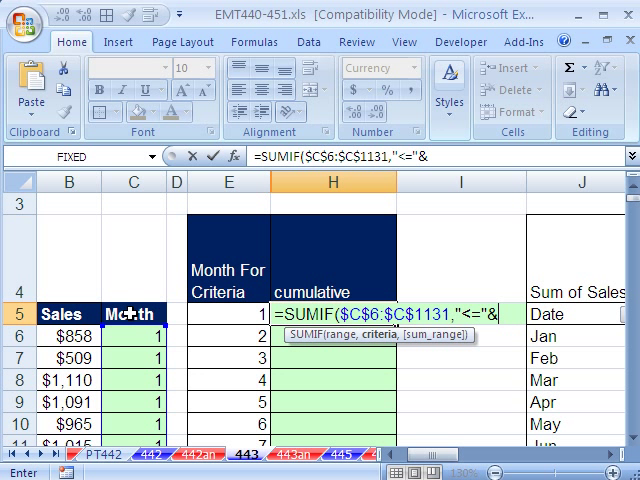
click(228, 314)
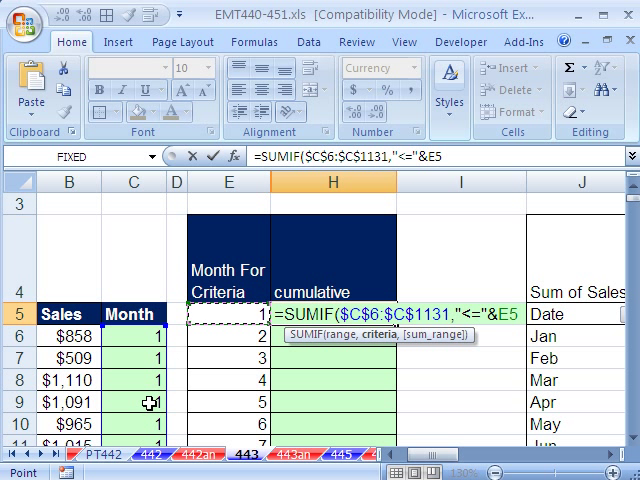
mouse_move(485, 330)
text(,$B$6:$B$1131))
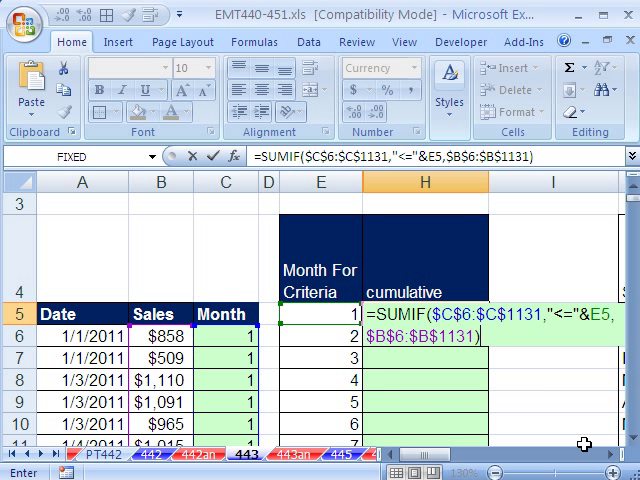
scroll(right, 3)
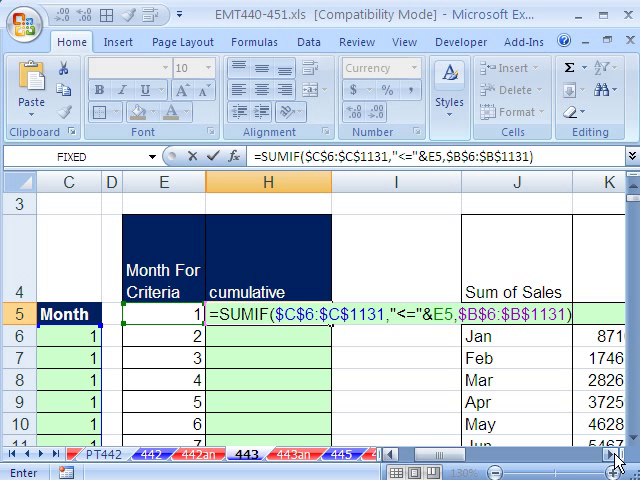
key(Return)
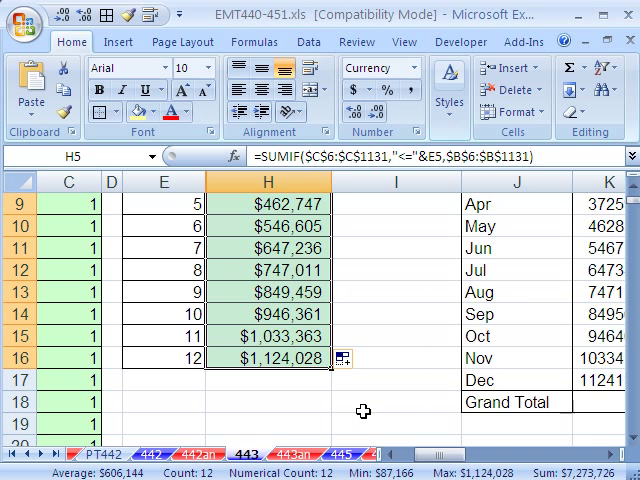
double_click(280, 359)
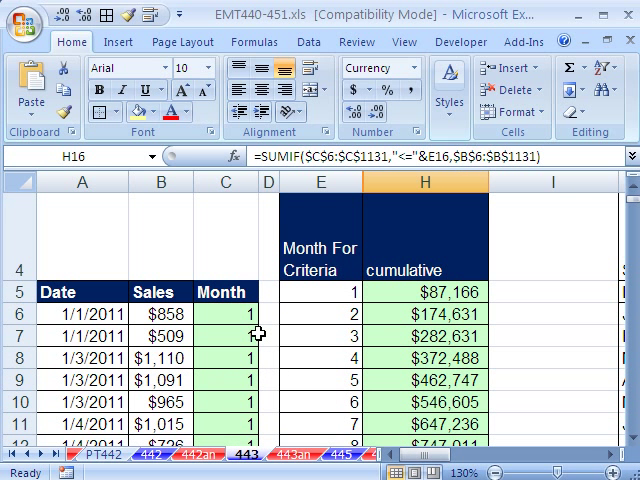
click(223, 320)
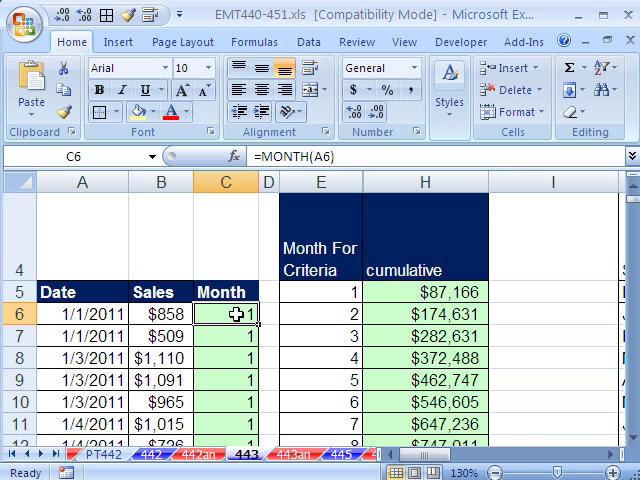
click(428, 292)
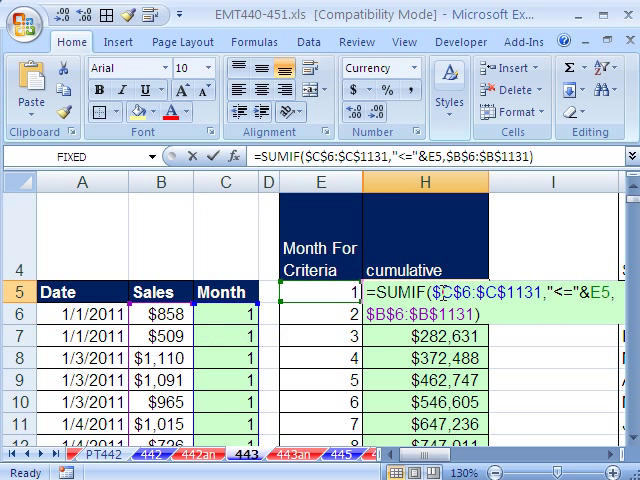
key(Return)
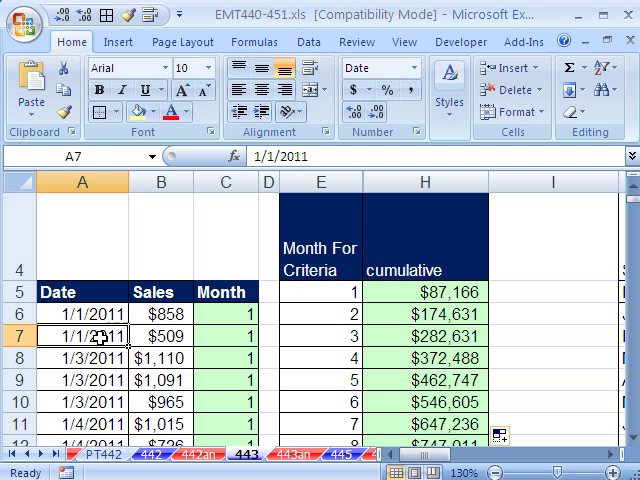
Insert a PivotTable from '443'!$A$5:$C$1131 onto a new worksheet.
click(117, 41)
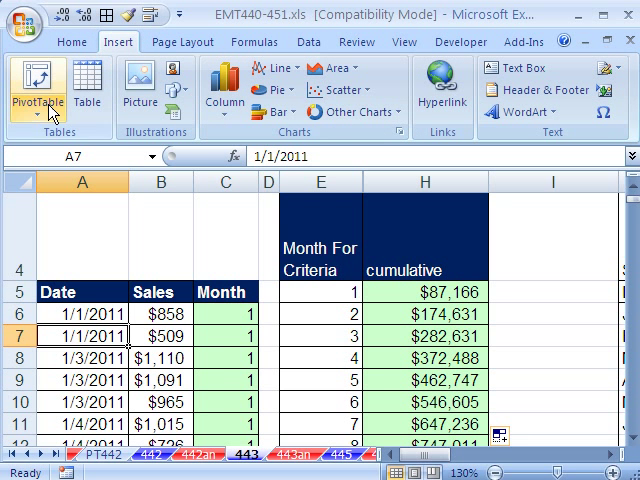
click(40, 85)
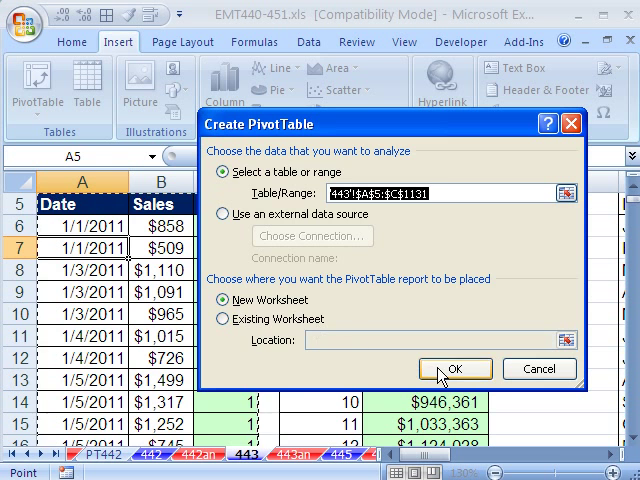
click(454, 369)
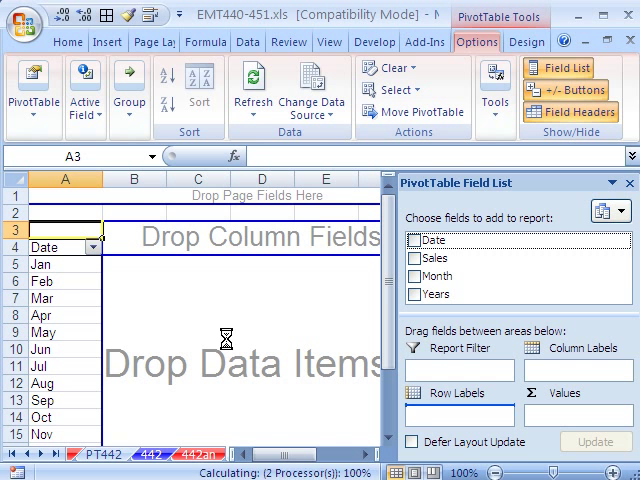
Add Years to the PivotTable rows and open the date grouping settings for the months.
right_click(46, 267)
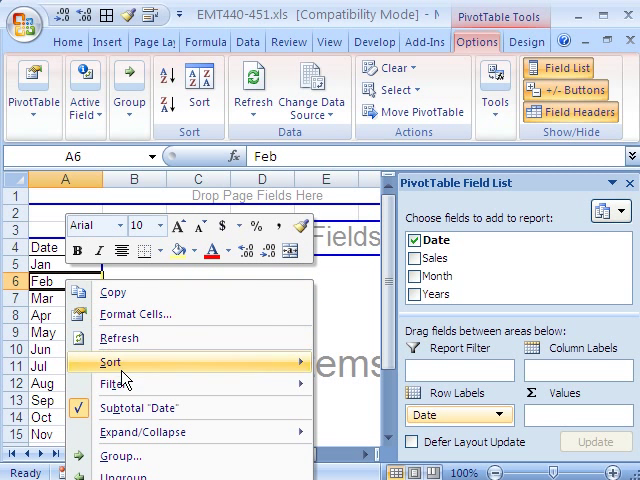
click(121, 456)
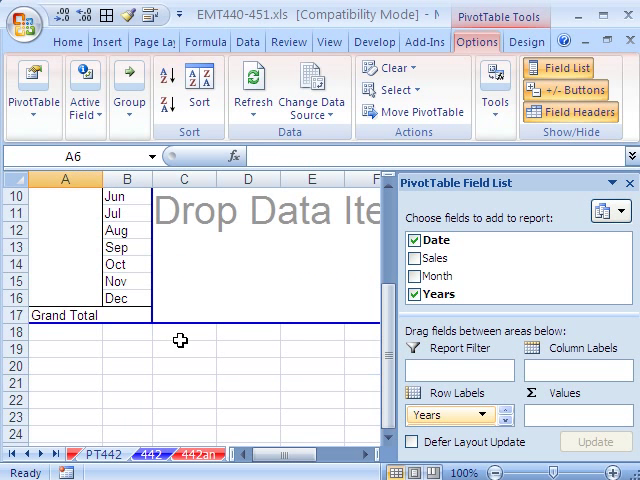
right_click(115, 283)
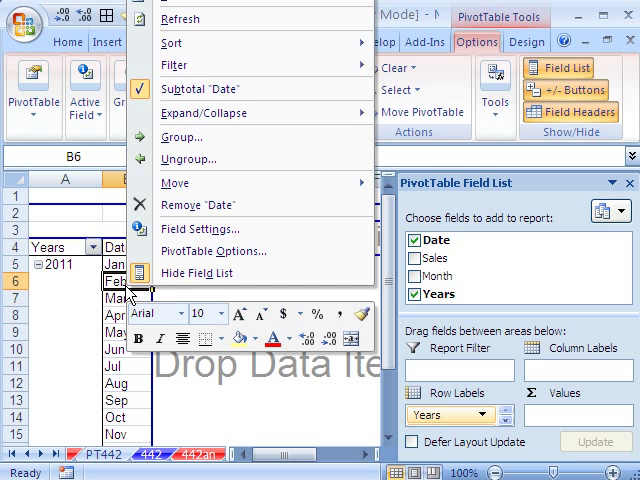
mouse_move(185, 137)
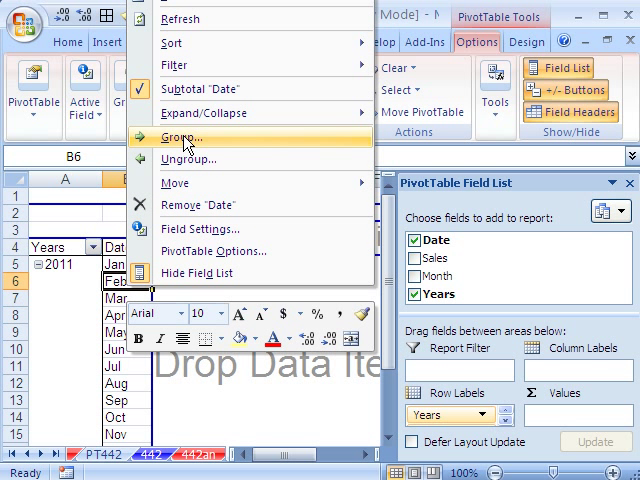
click(180, 137)
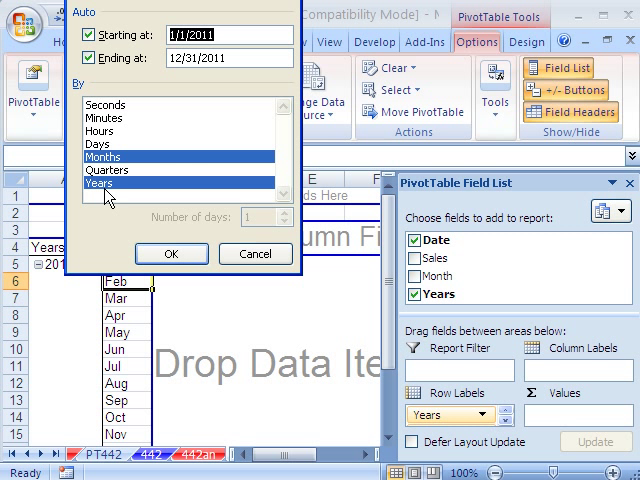
mouse_move(225, 78)
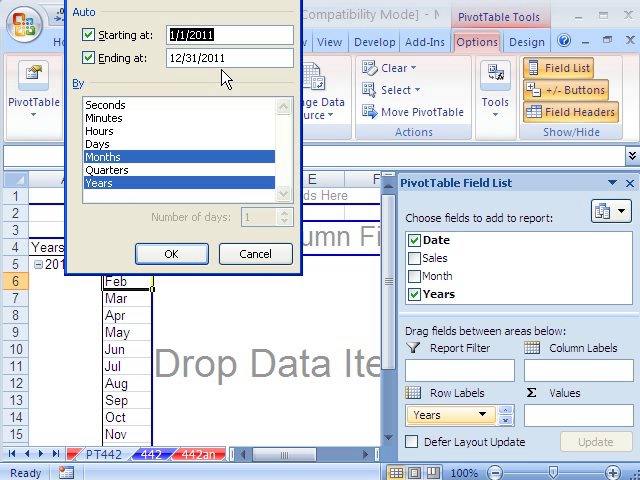
mouse_move(108, 193)
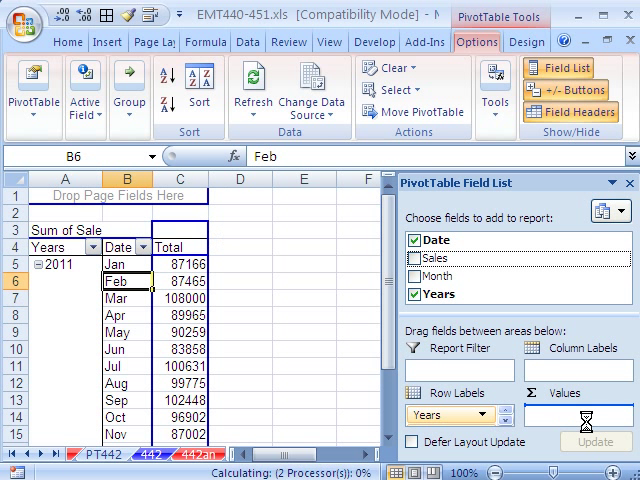
Show Sum of Sales as Running Total in, with Date as the base field.
click(411, 260)
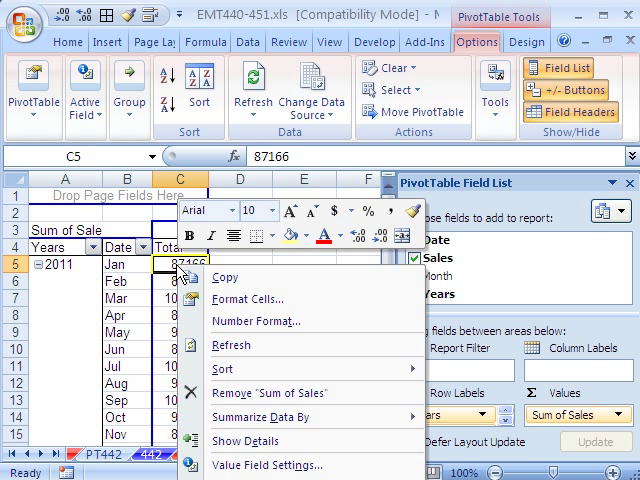
mouse_move(253, 465)
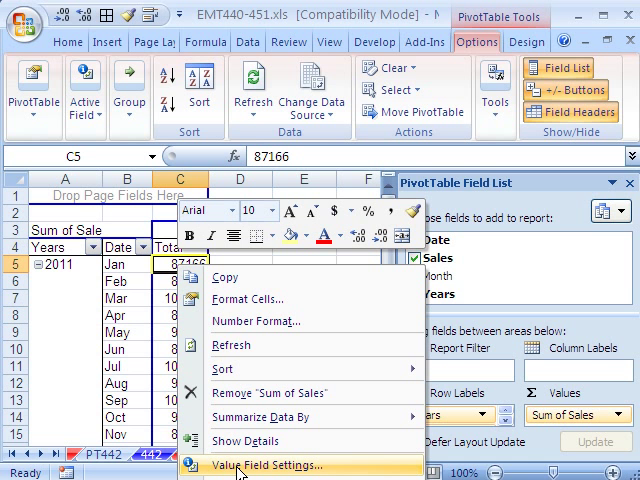
click(268, 464)
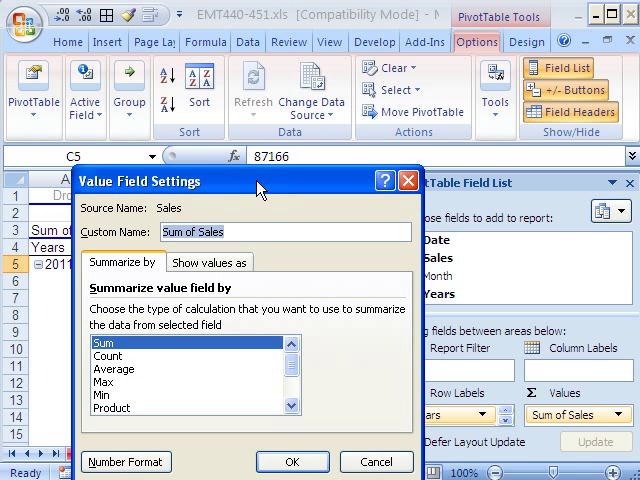
mouse_move(203, 271)
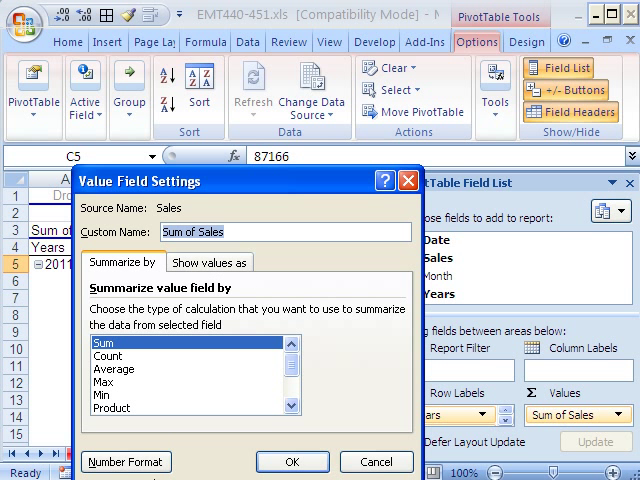
click(125, 461)
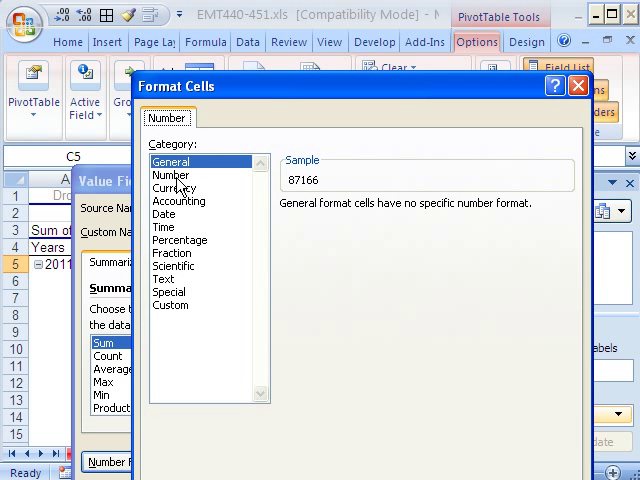
click(172, 187)
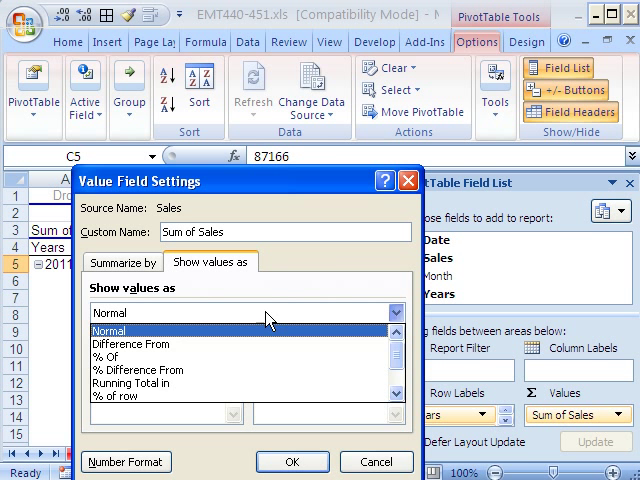
mouse_move(130, 388)
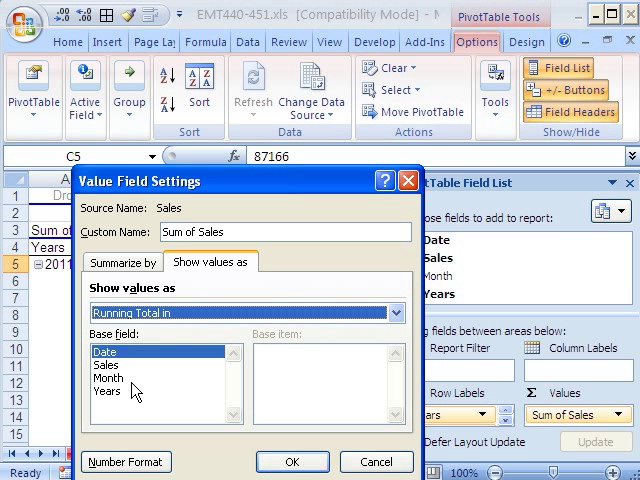
mouse_move(222, 410)
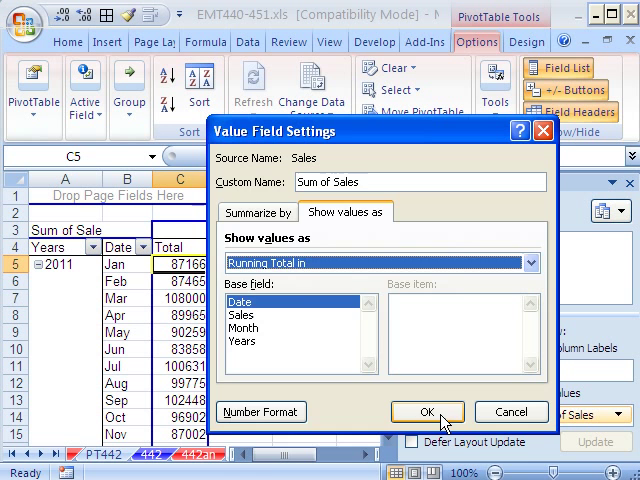
click(425, 412)
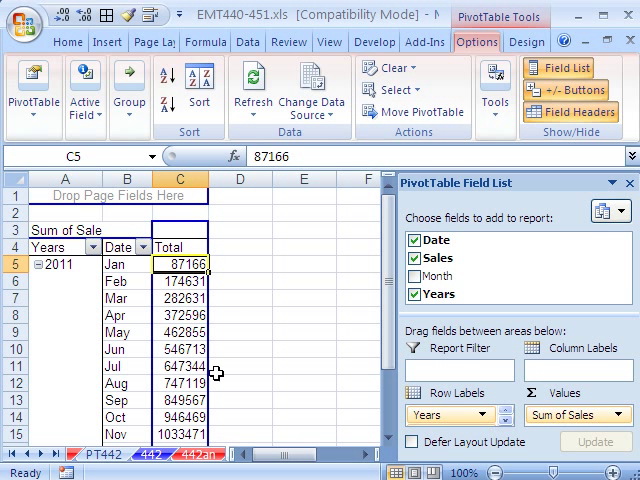
mouse_move(230, 400)
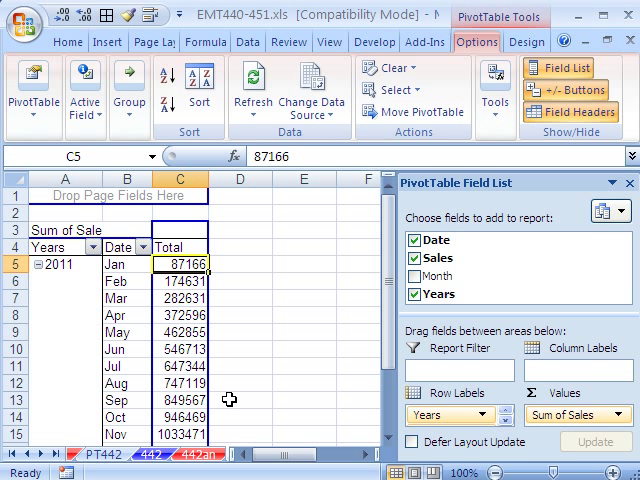
mouse_move(195, 263)
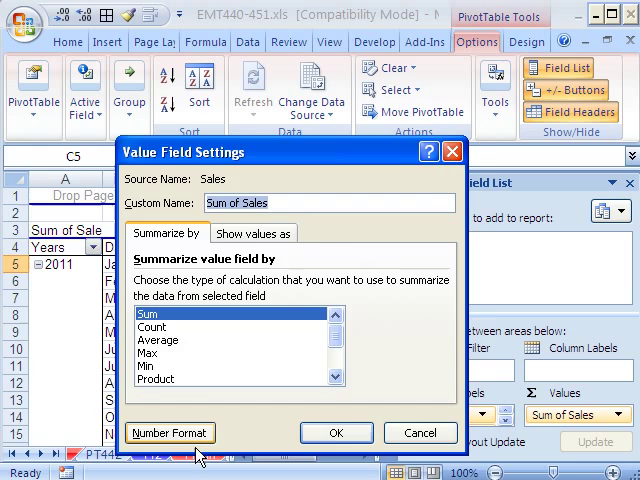
Apply the Currency number format to the PivotTable's running sales totals.
click(169, 433)
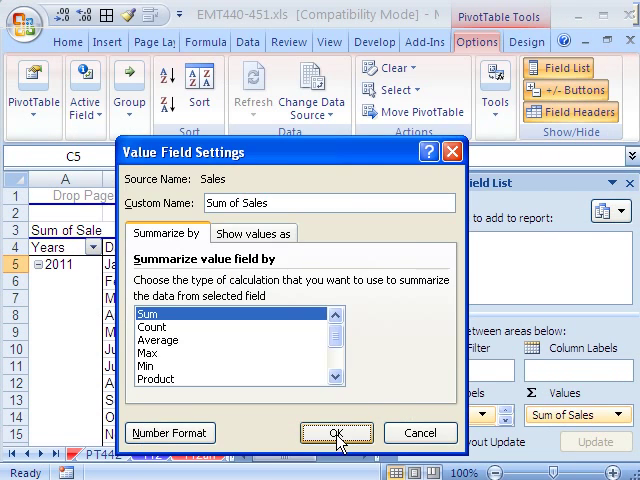
click(336, 432)
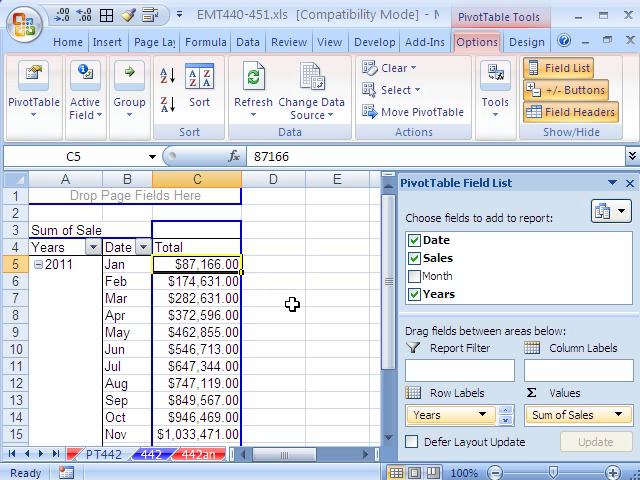